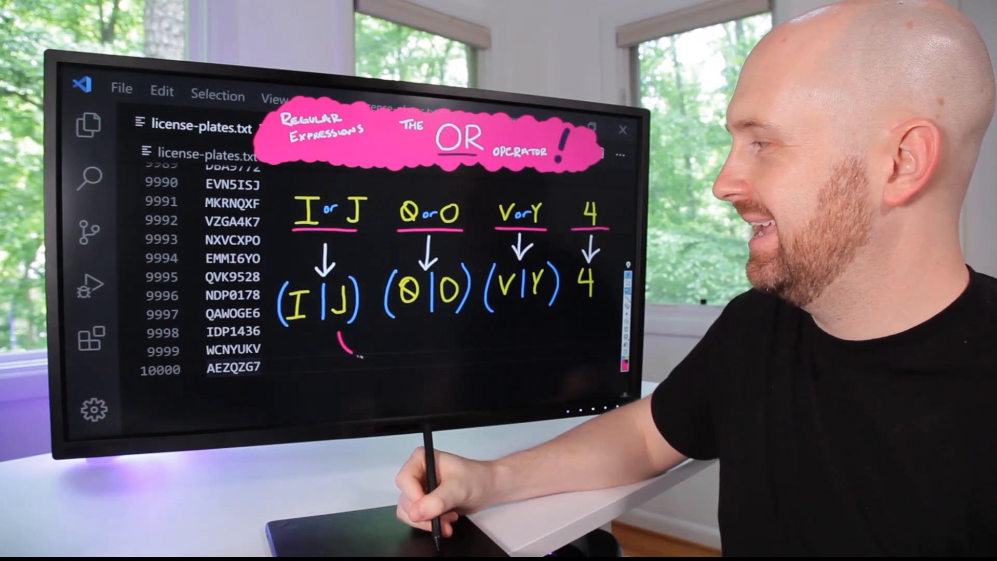
Drag near the top of the license-plates.txt editor to prepare the regex search
{"action": "left_click_drag", "start_coordinate": [341, 346], "coordinate": [395, 340]}
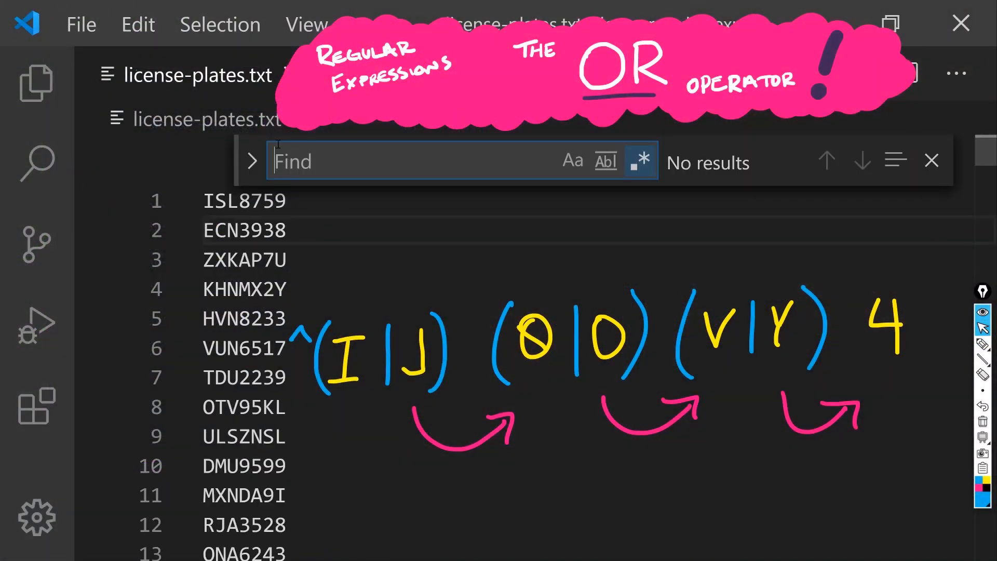
Enter the regex ^(I|J)(0|O)(V|Y)4 in Find, matching only JOY4292
{"action": "type", "text": "^"}
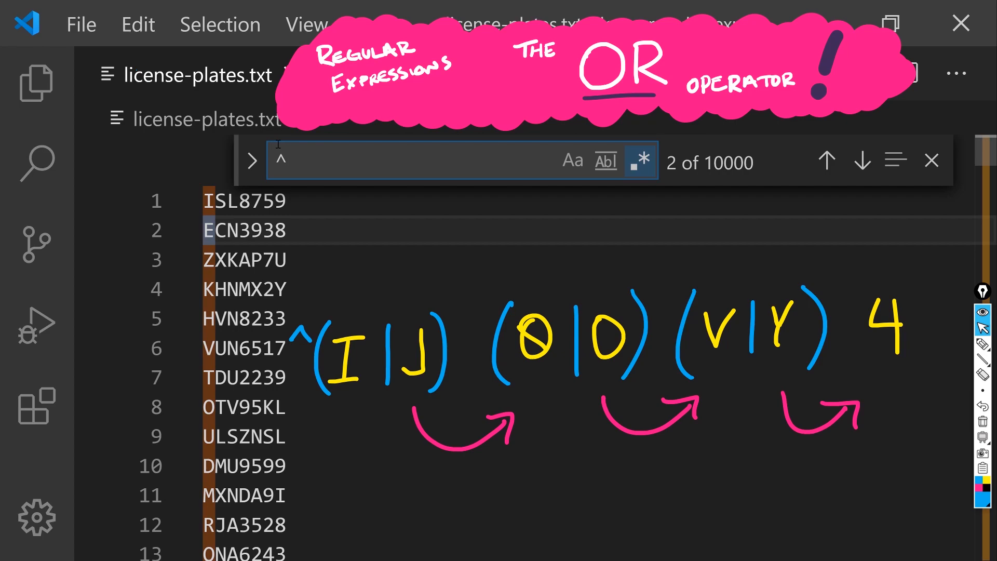
{"action": "type", "text": "(I|J)"}
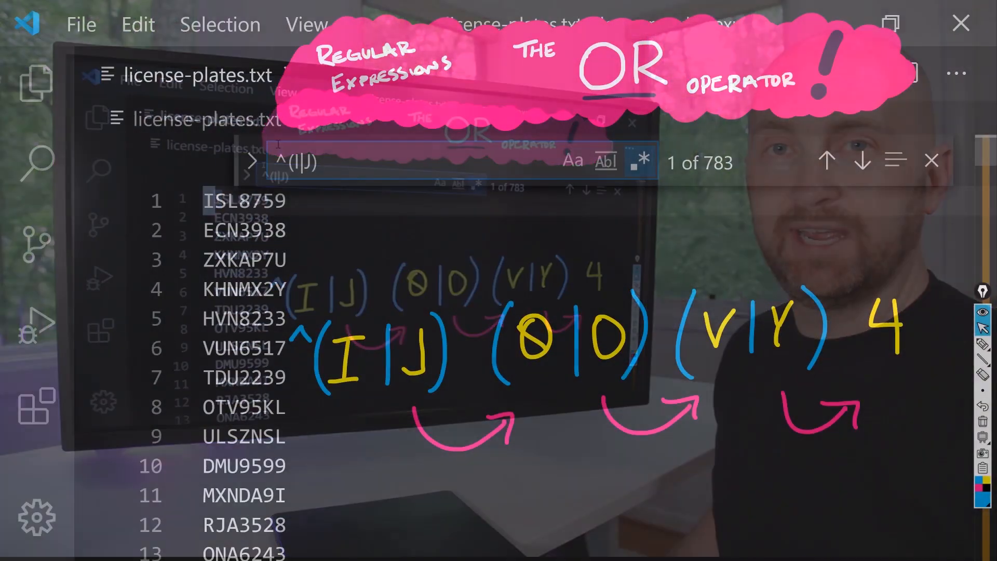
{"action": "type", "text": "(0|O"}
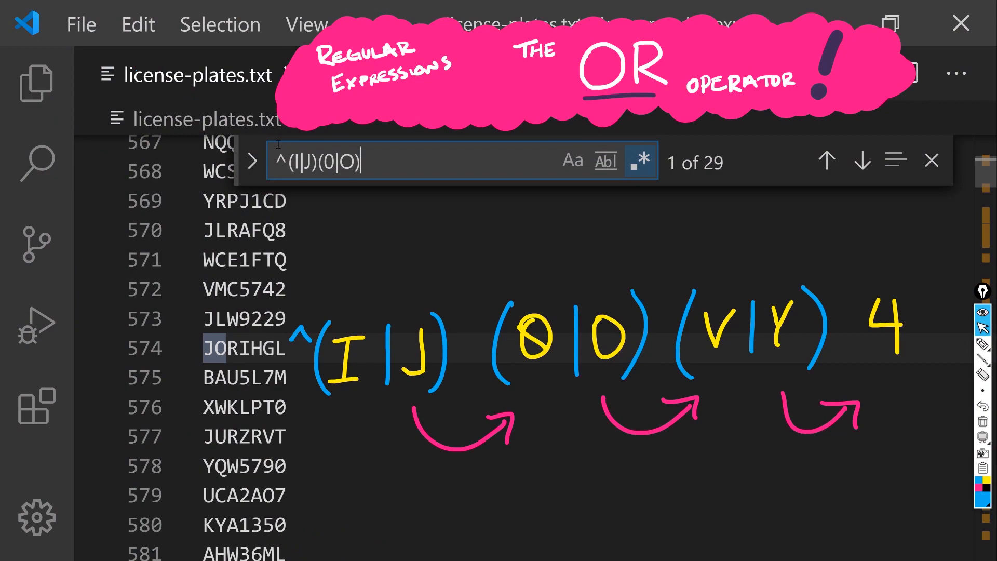
{"action": "type", "text": "(V|Y"}
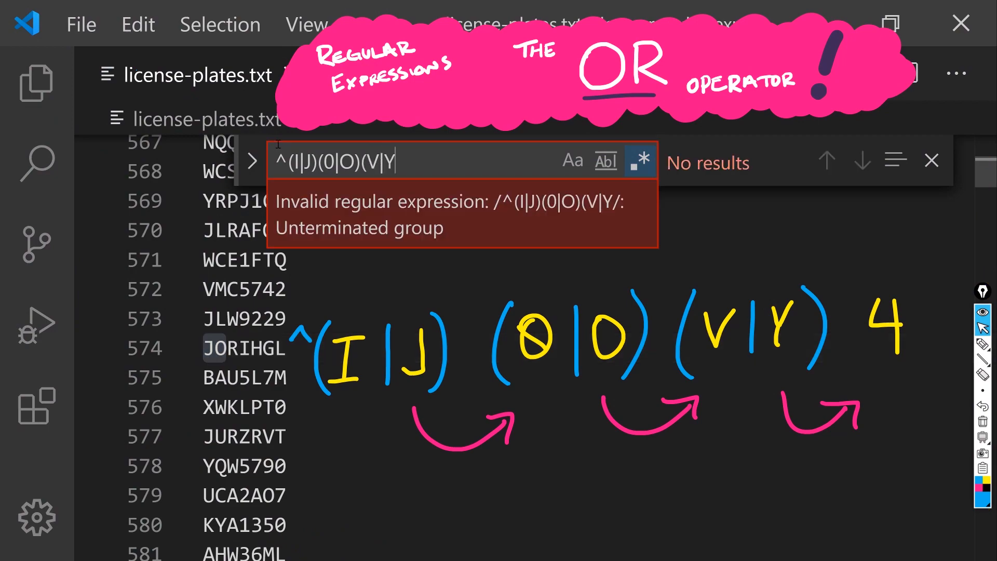
{"action": "type", "text": ")"}
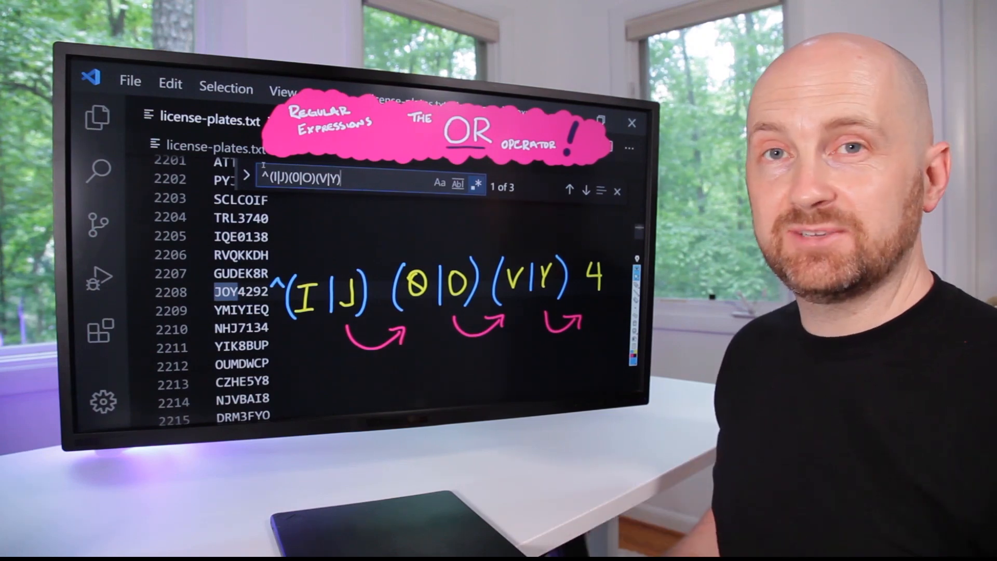
{"action": "type", "text": "4"}
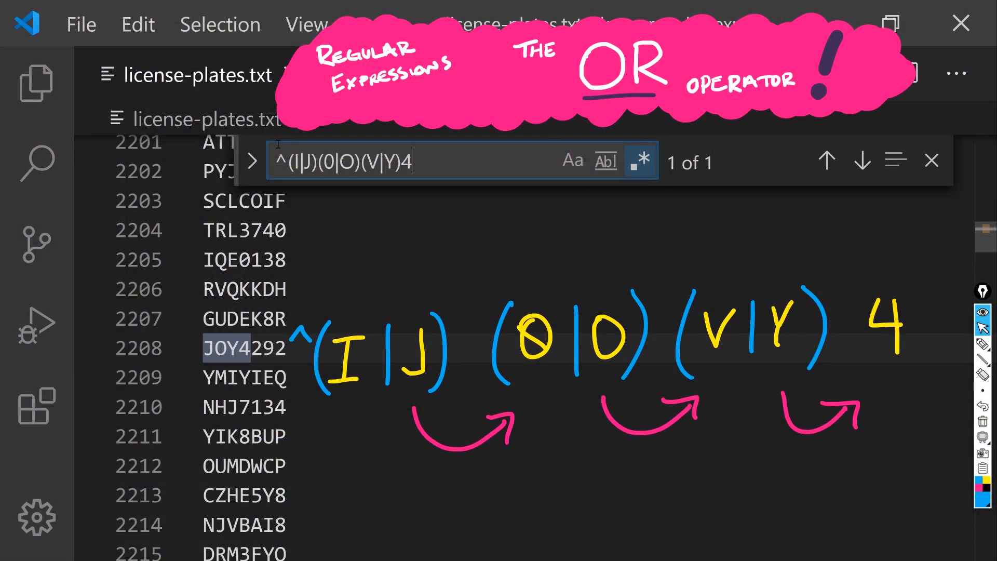
{"action": "mouse_move", "coordinate": [267, 119]}
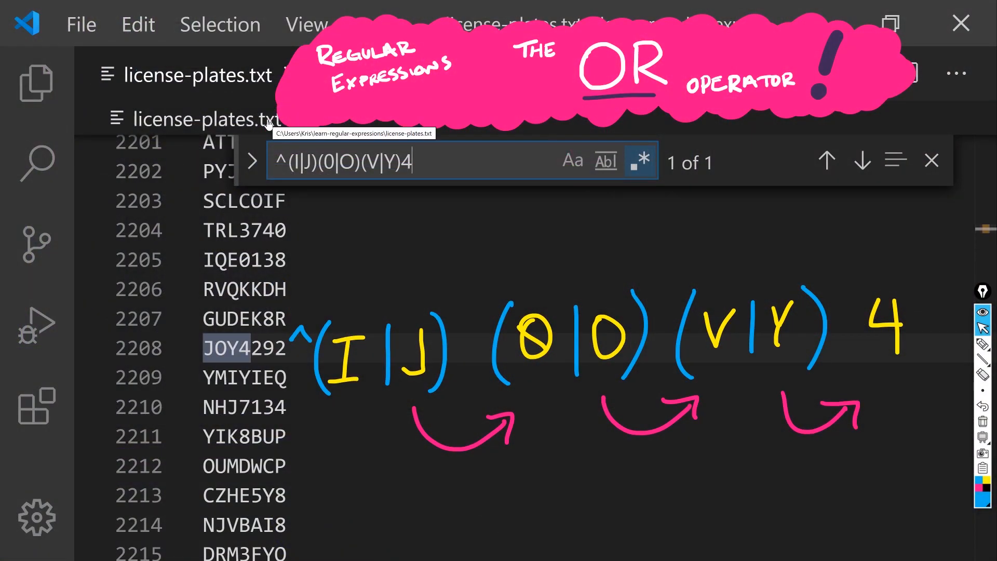